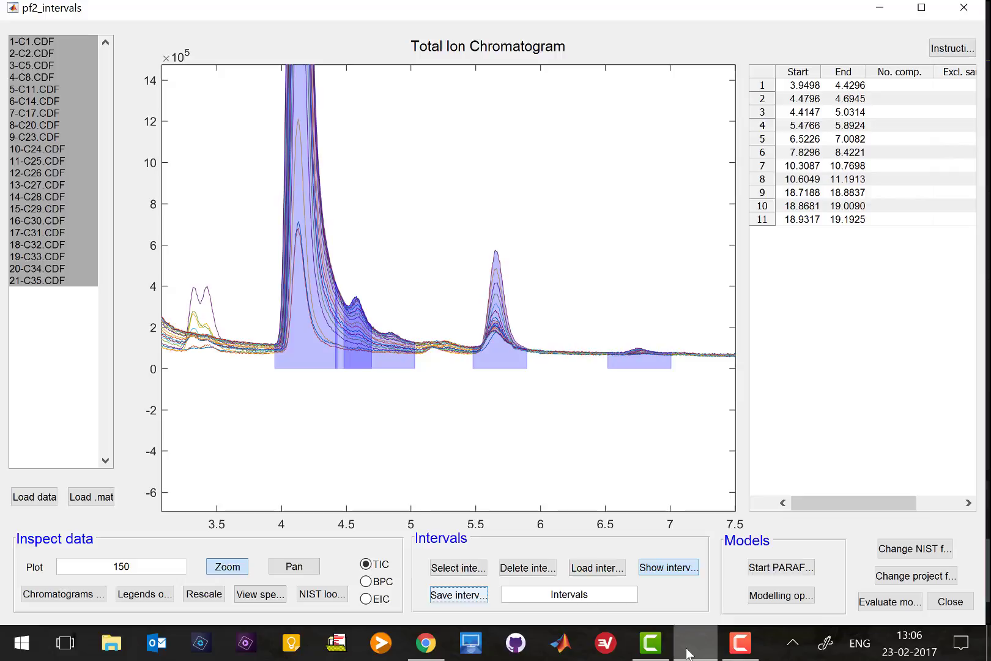
pyautogui.moveTo(324, 281)
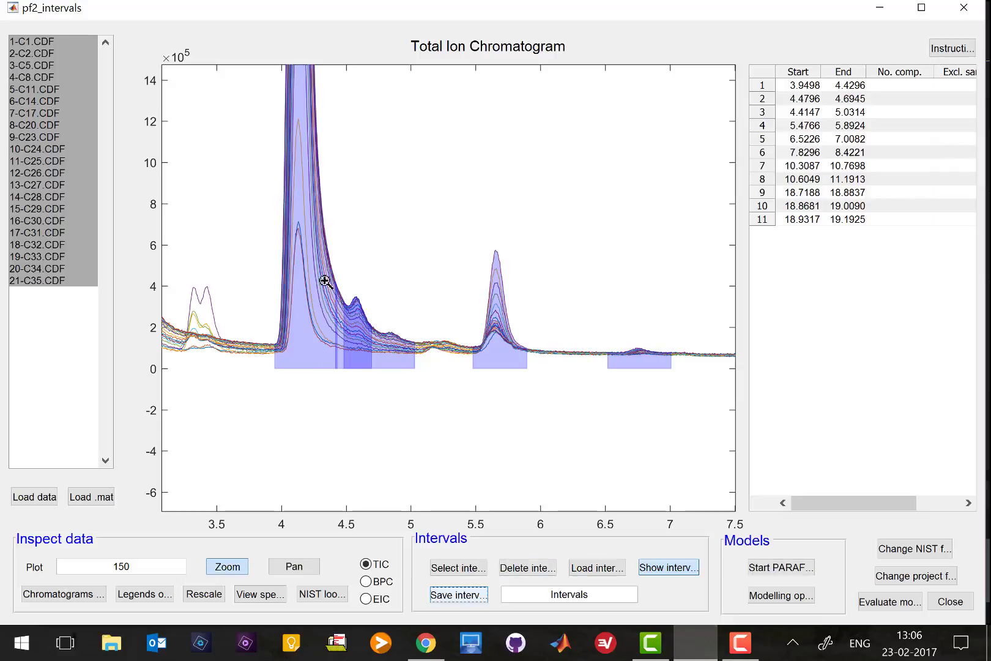
pyautogui.moveTo(313, 335)
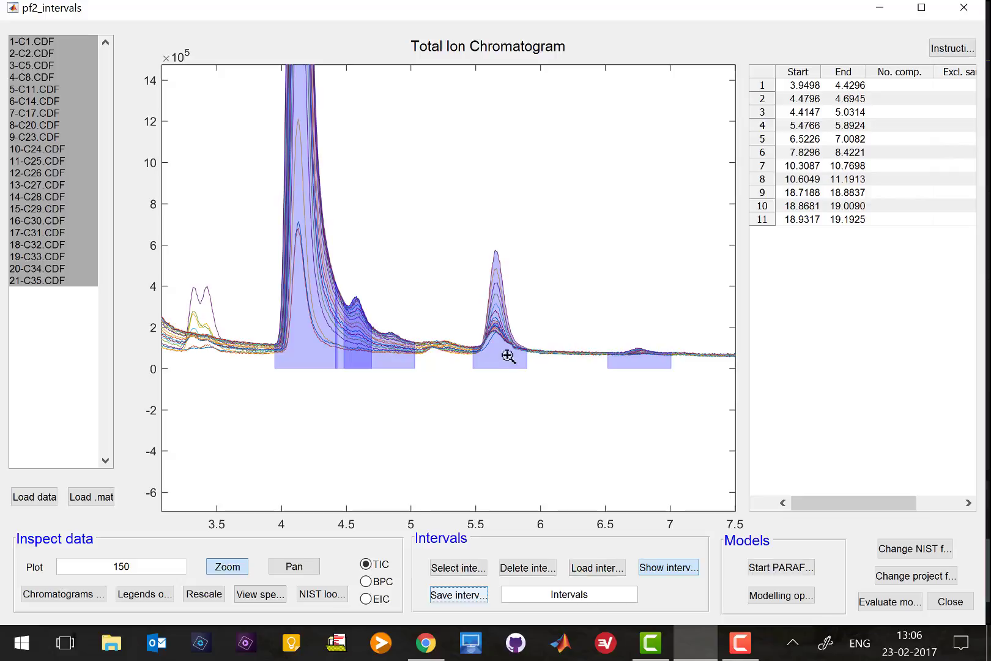
pyautogui.moveTo(482, 346)
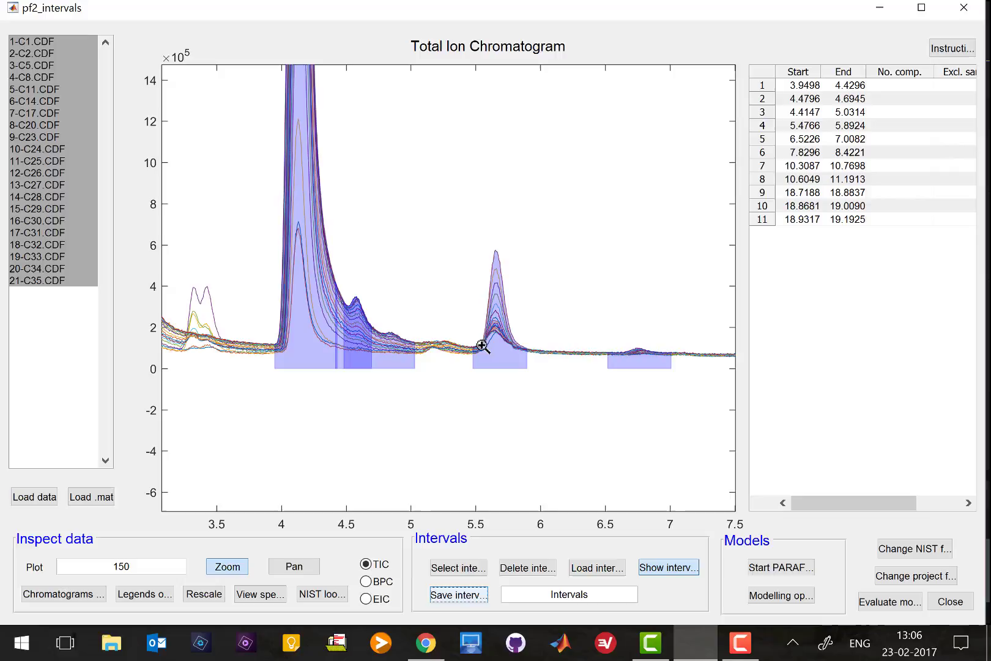
pyautogui.moveTo(519, 335)
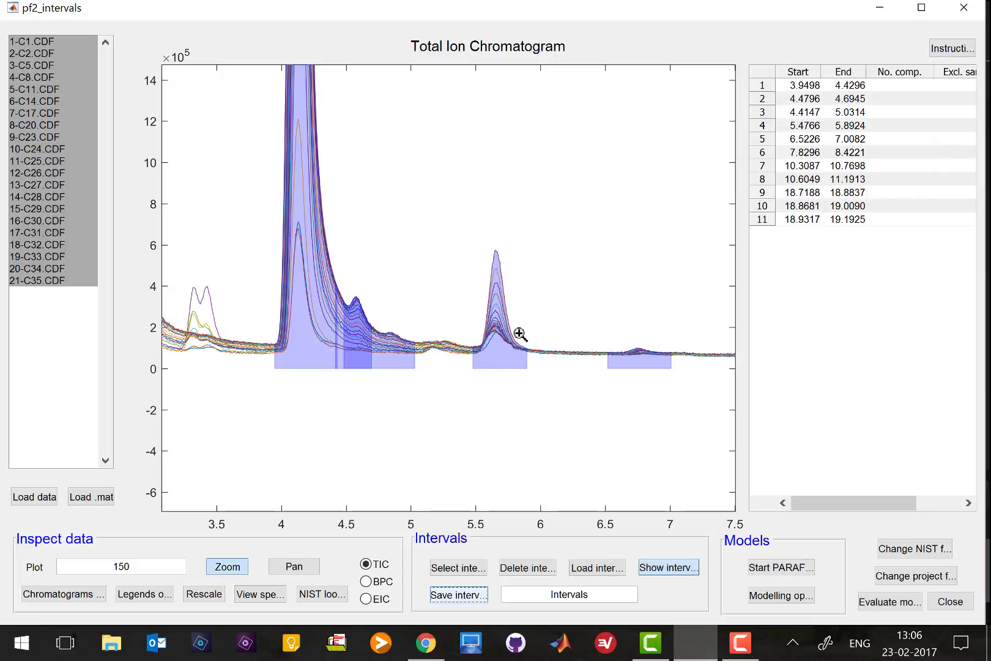
pyautogui.moveTo(489, 352)
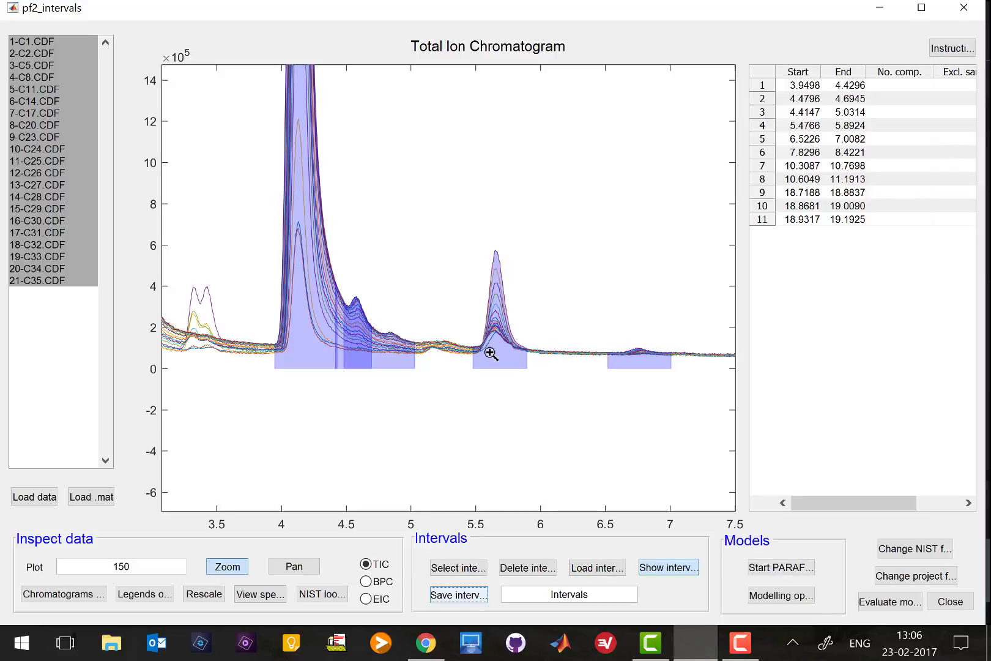
pyautogui.moveTo(494, 352)
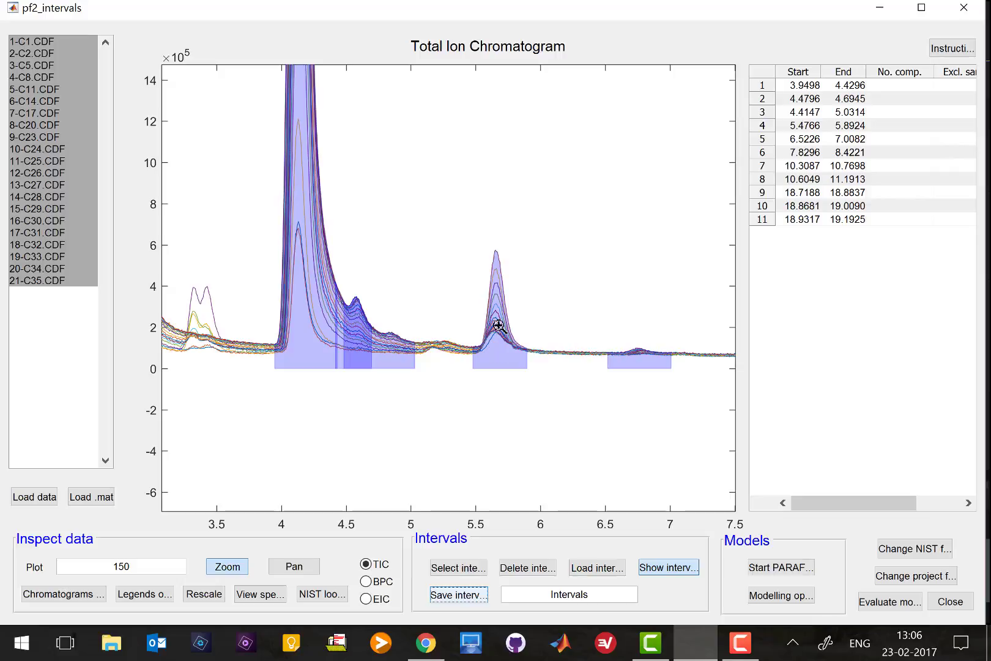
pyautogui.moveTo(495, 363)
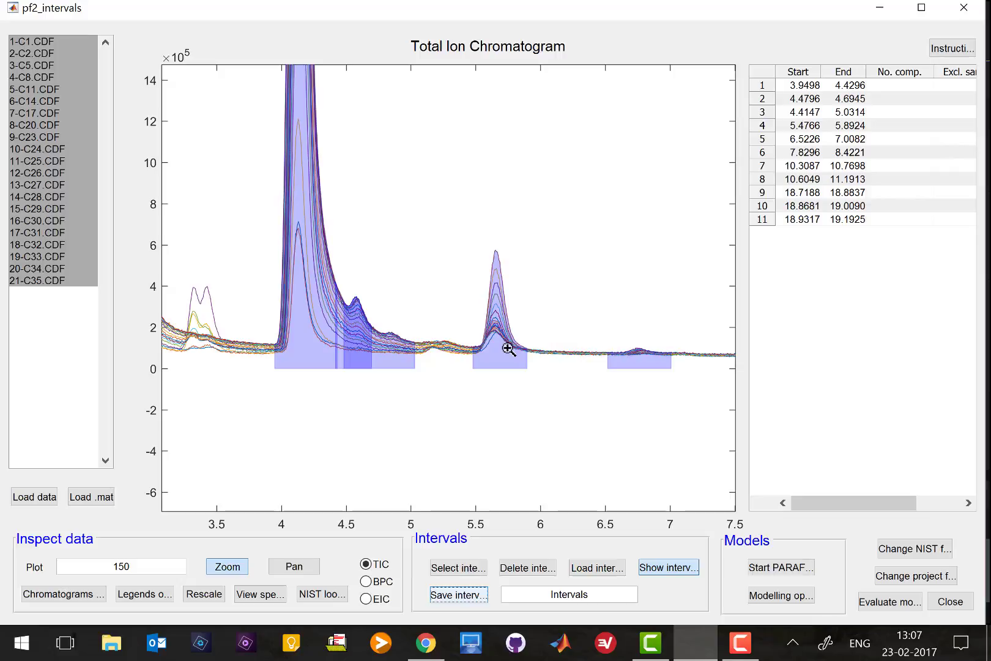
pyautogui.moveTo(390, 348)
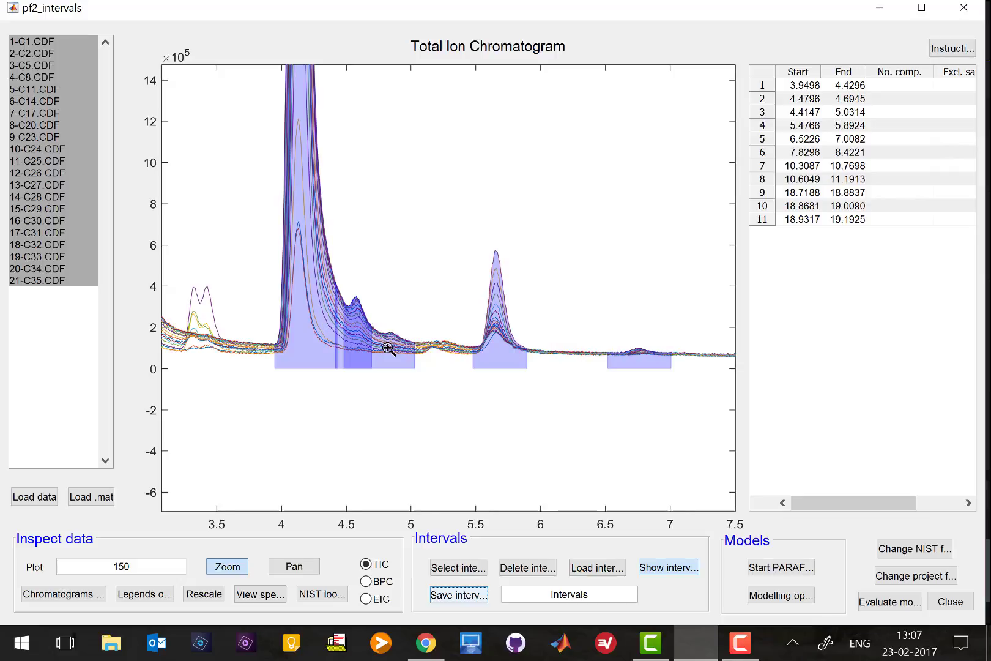
pyautogui.moveTo(498, 368)
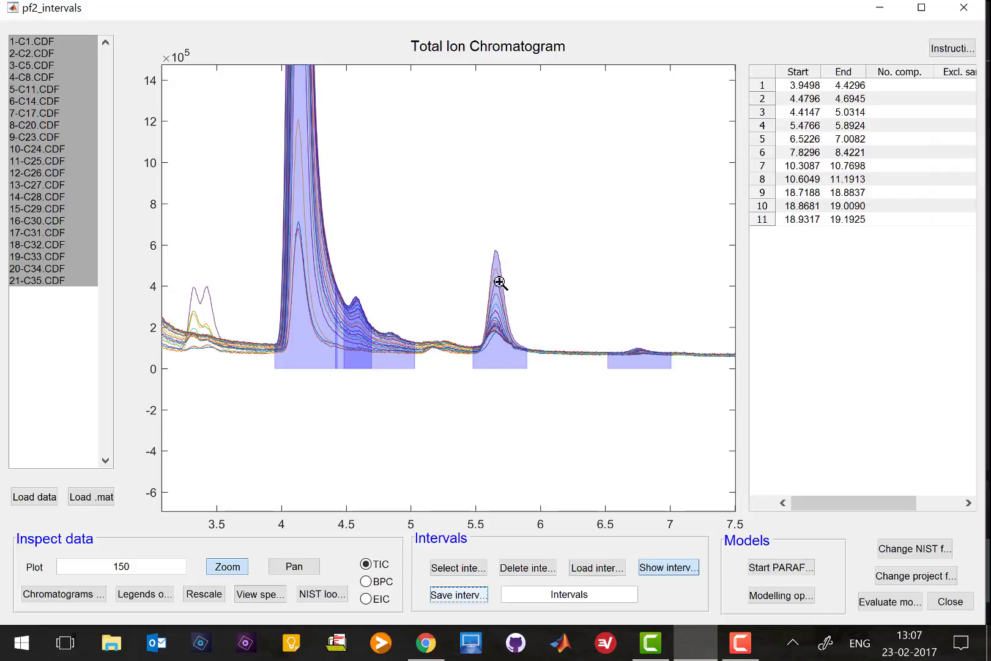
pyautogui.moveTo(493, 317)
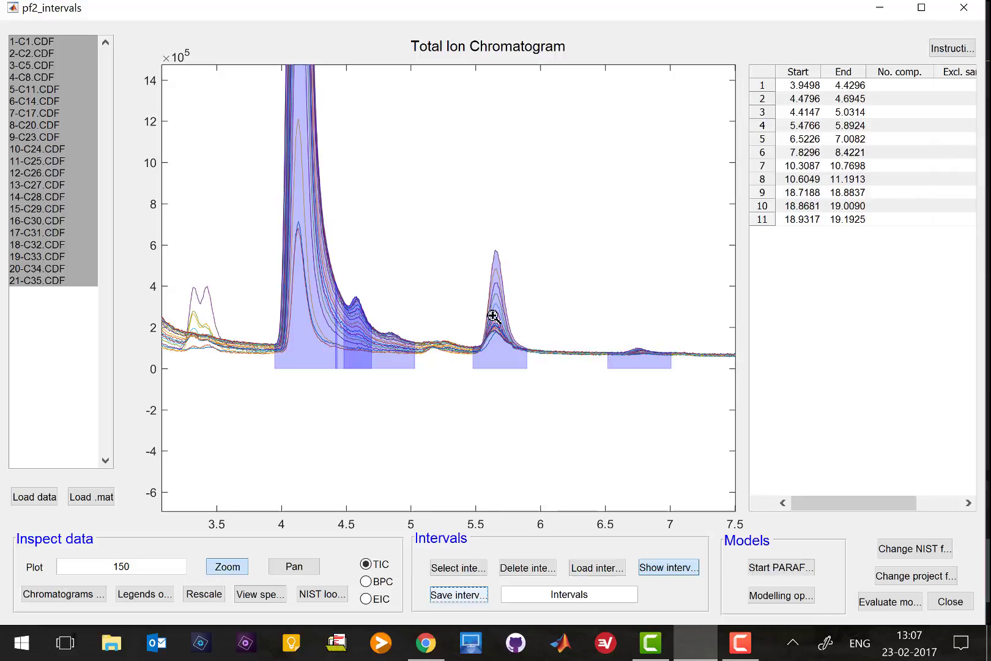
pyautogui.moveTo(510, 342)
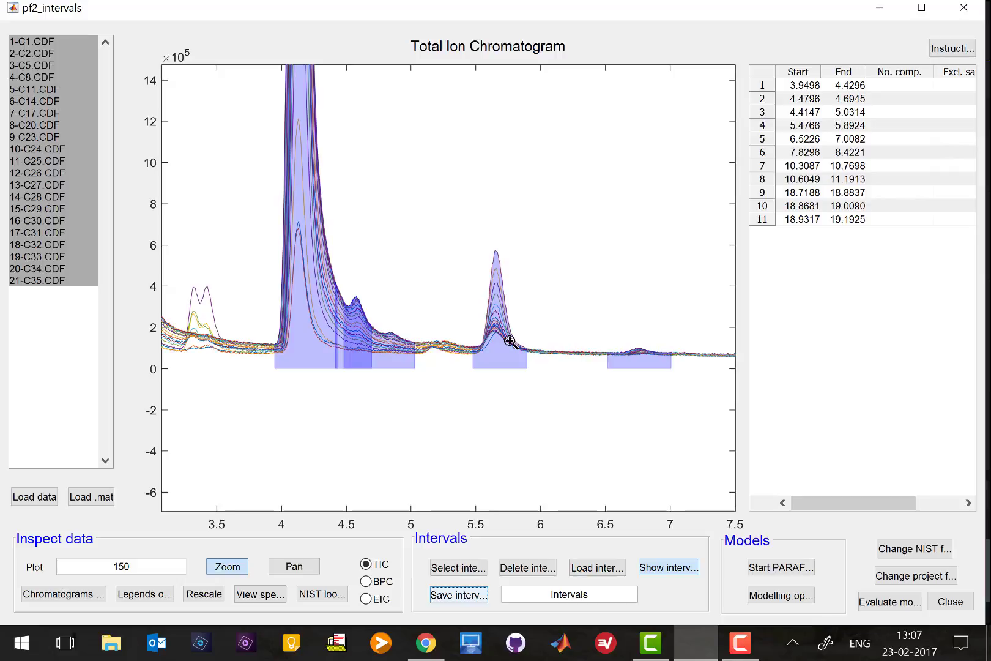
pyautogui.moveTo(514, 285)
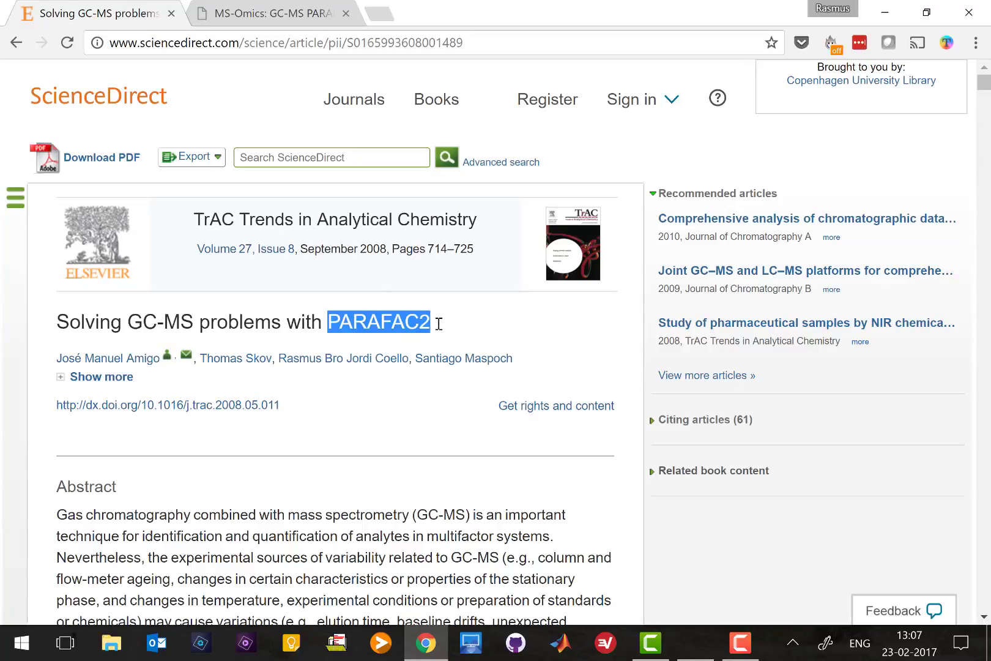
pyautogui.moveTo(458, 344)
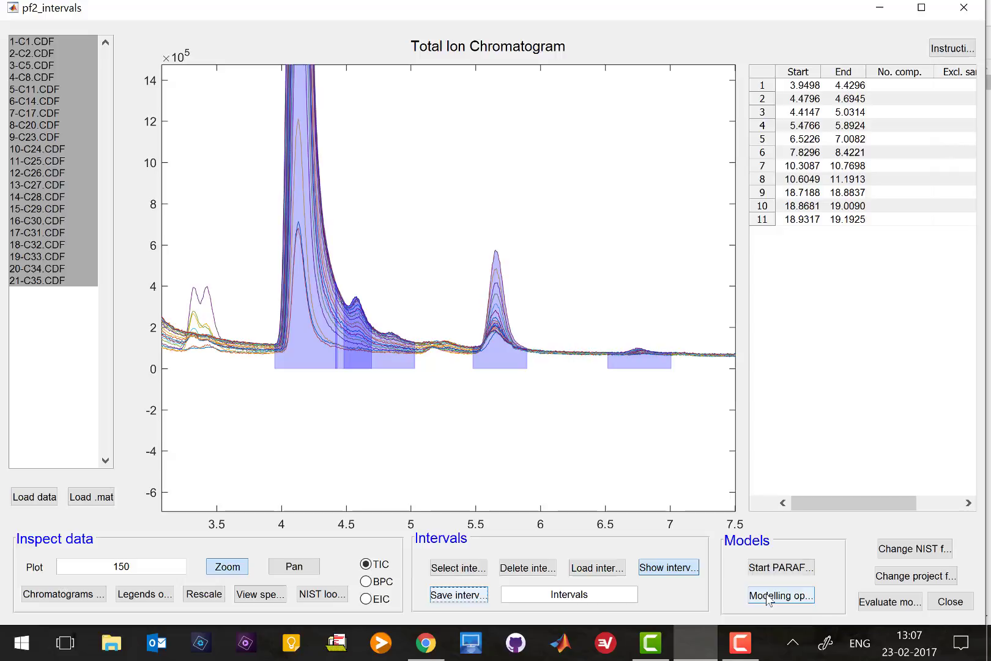
# - Enable non-negativity in the mass dimension, keeping components 1 to 8 and 50000 iterations
pyautogui.click(779, 594)
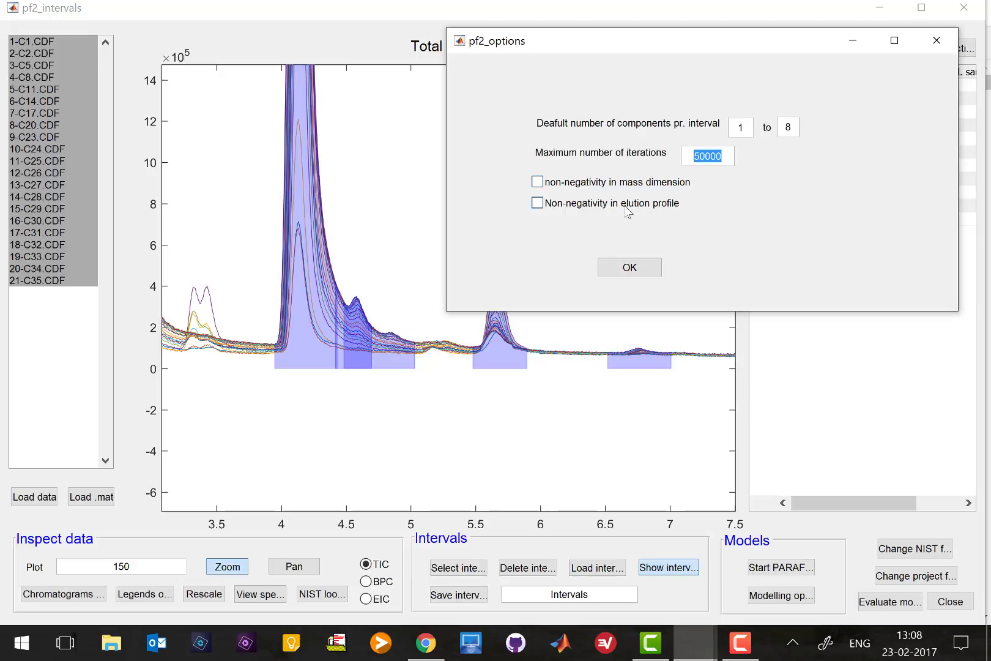
pyautogui.click(537, 182)
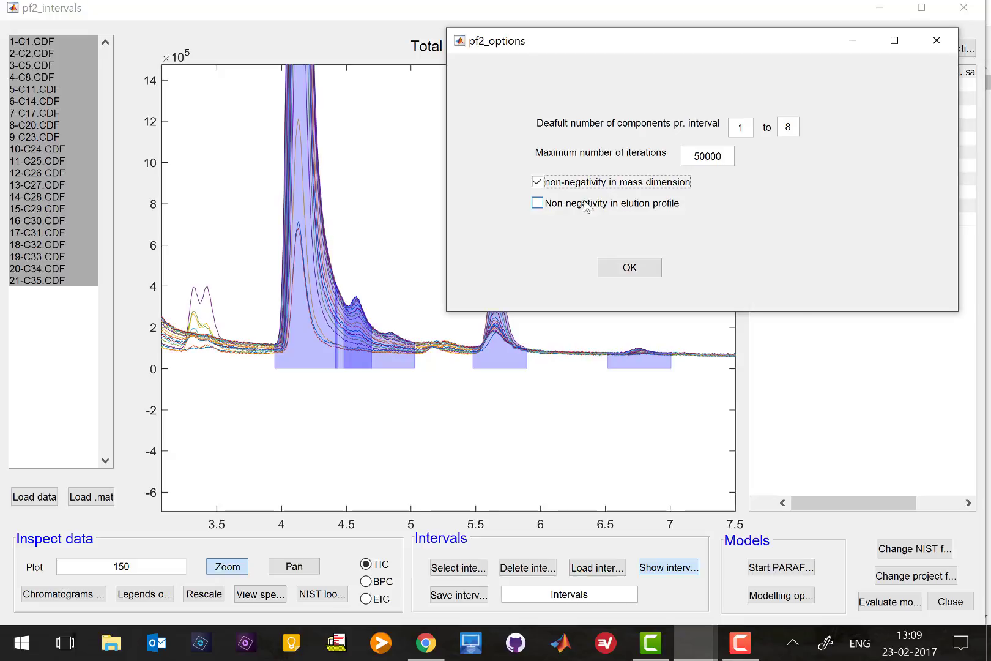
pyautogui.moveTo(577, 212)
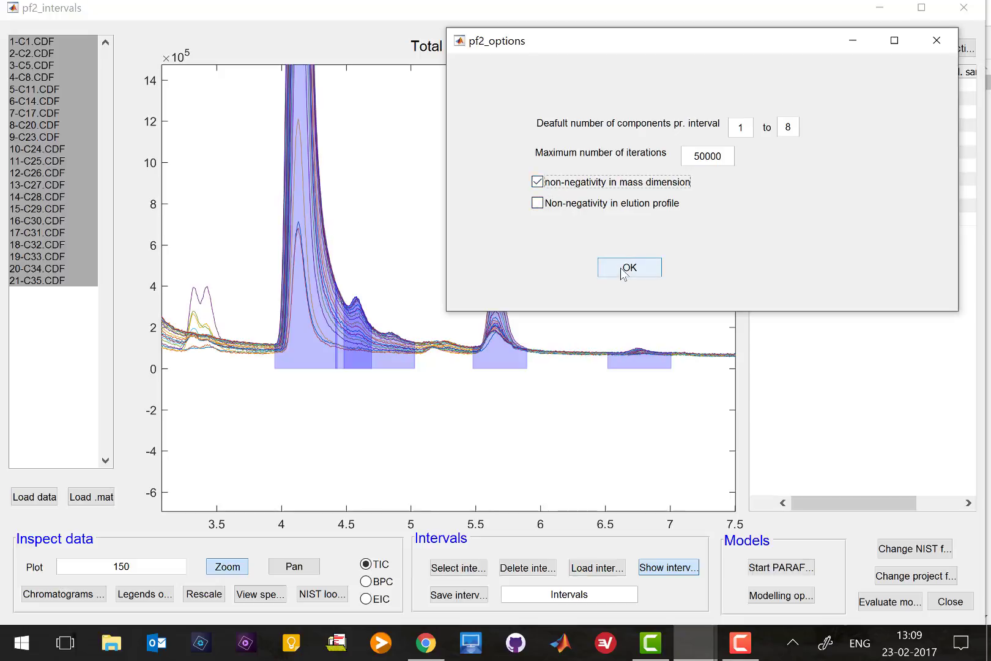
pyautogui.click(629, 267)
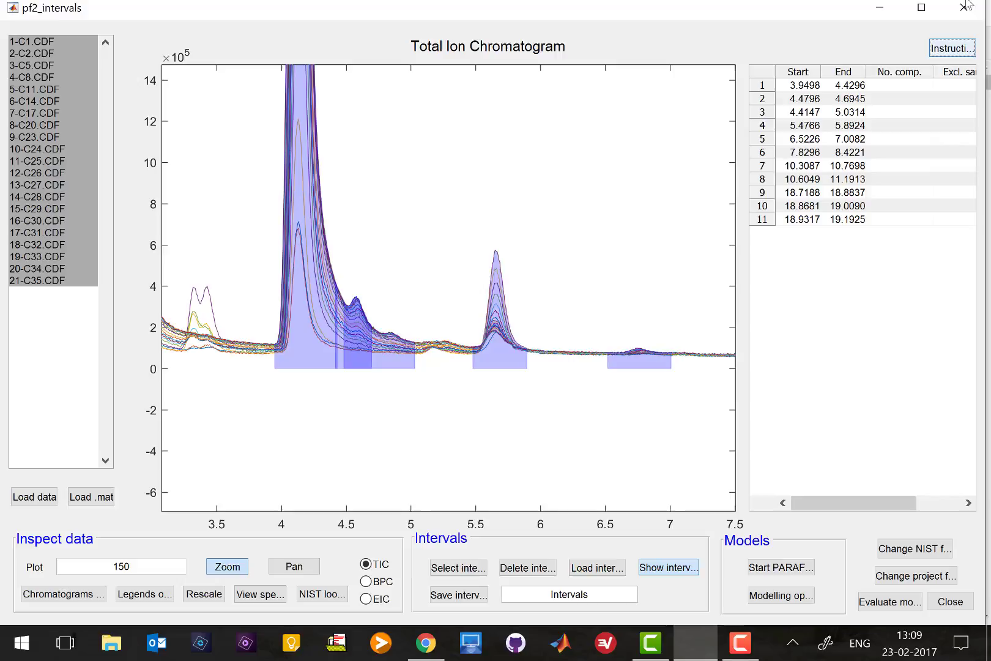
# - Review the interval-table instructions on components, excluded samples and status columns, reopening them for reference
pyautogui.click(950, 48)
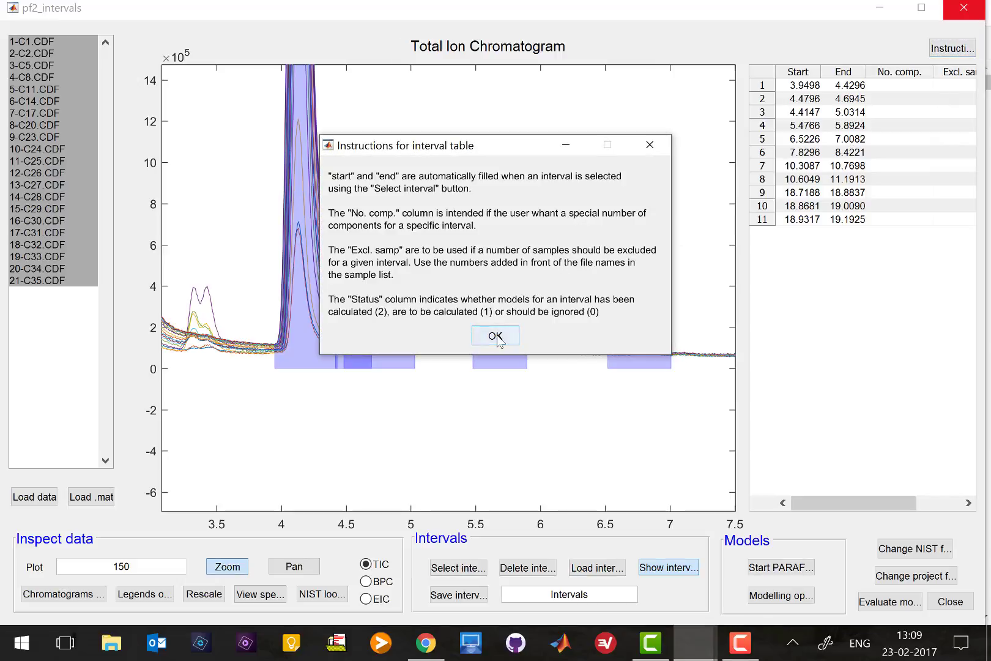
pyautogui.click(495, 335)
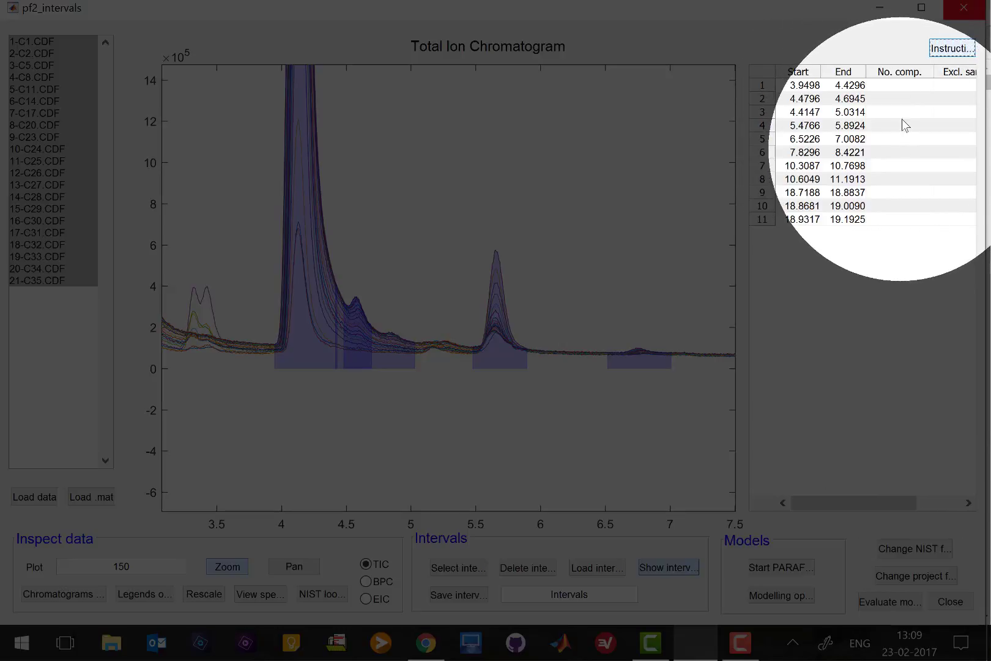
pyautogui.moveTo(908, 144)
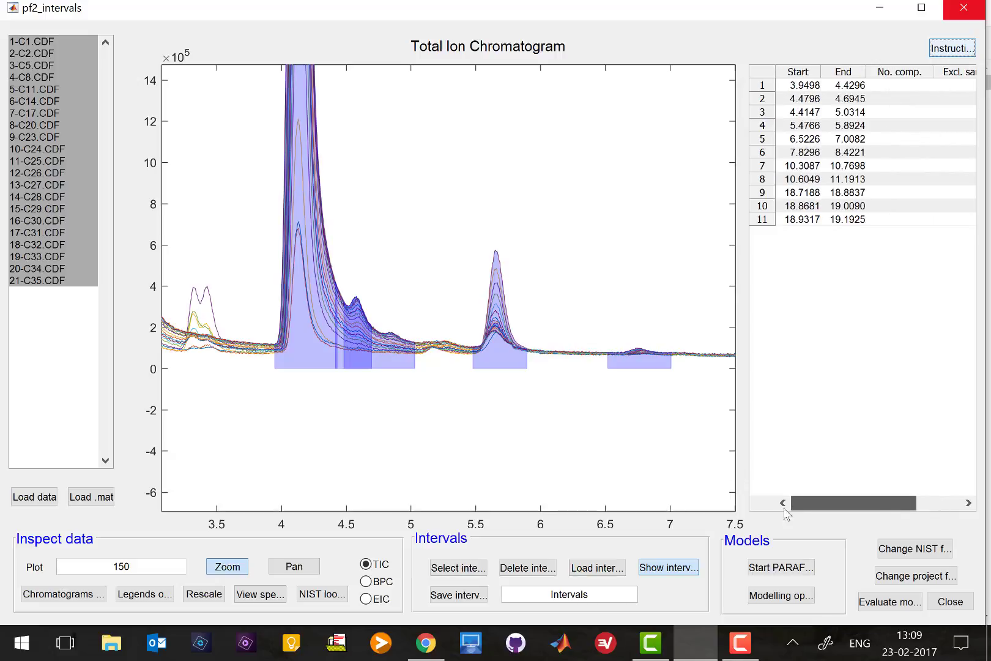
pyautogui.moveTo(786, 503); pyautogui.dragTo(922, 503)
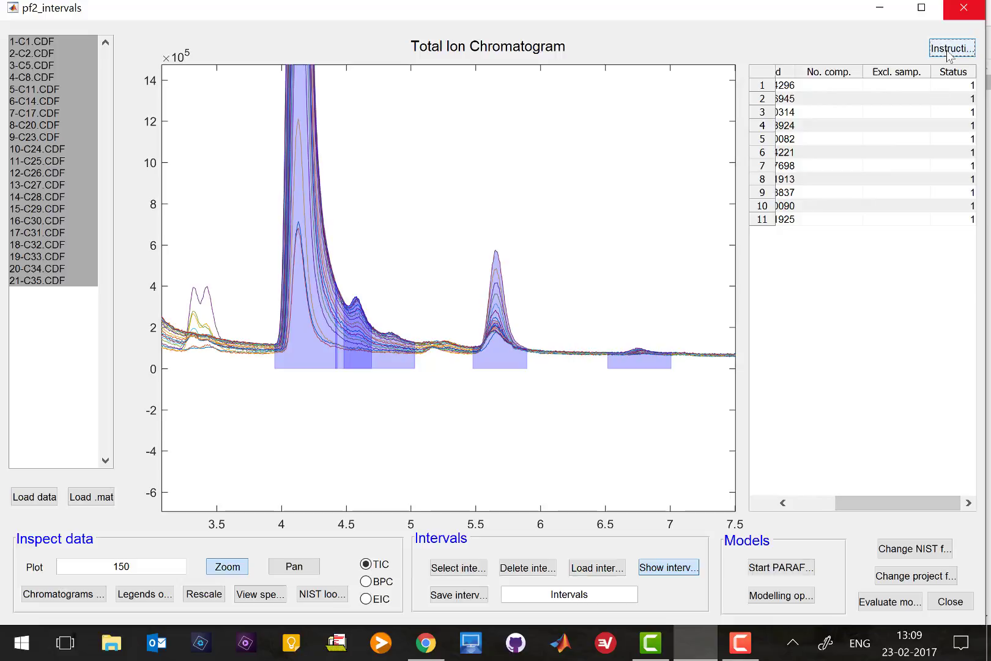
pyautogui.click(952, 49)
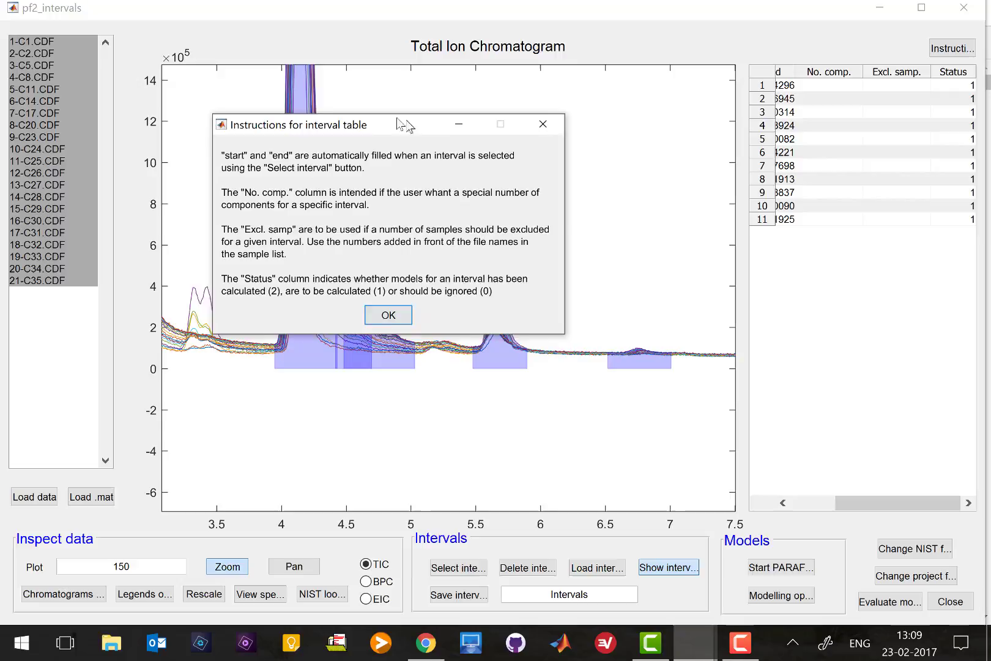
pyautogui.moveTo(405, 123); pyautogui.dragTo(359, 118)
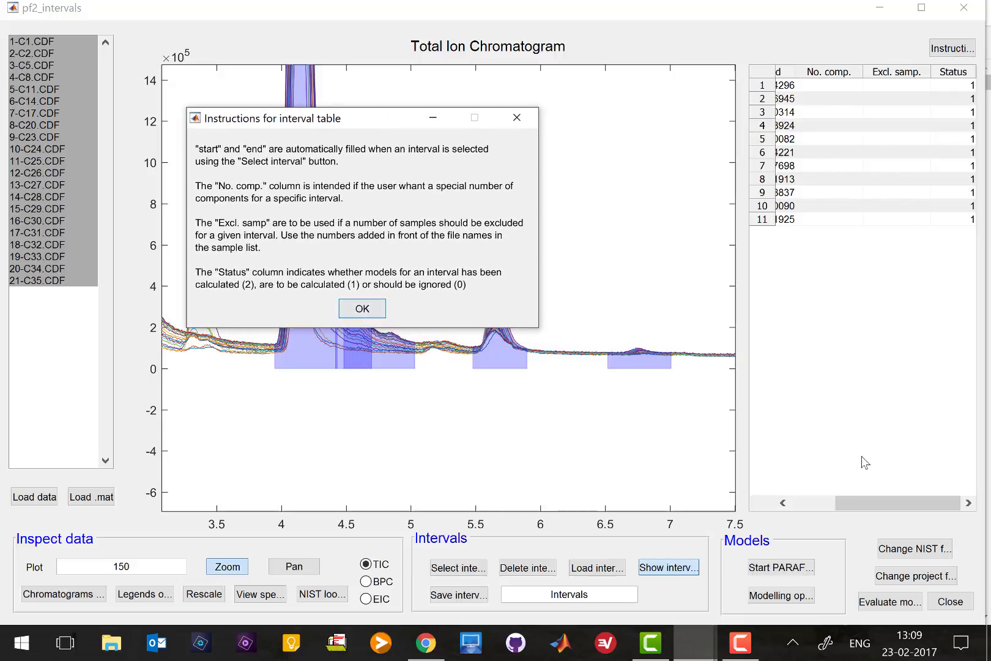
pyautogui.click(361, 308)
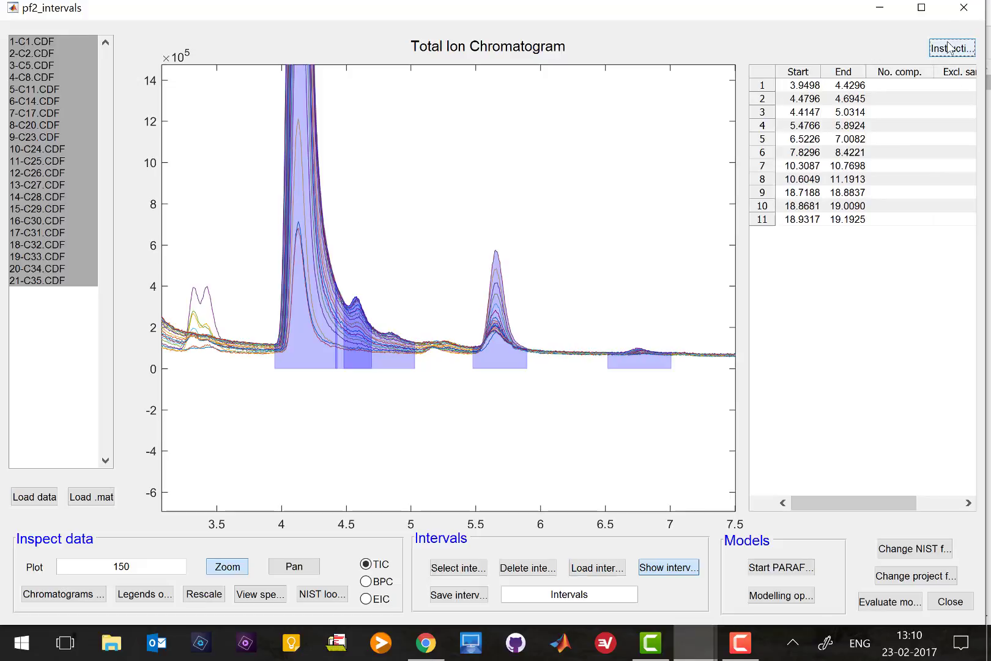
pyautogui.click(951, 48)
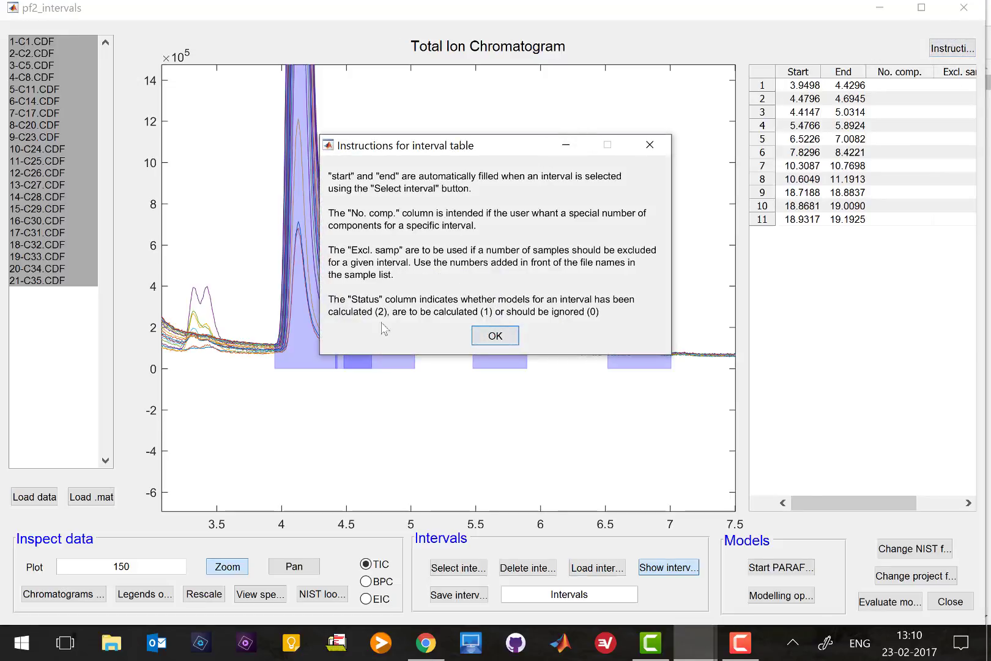
pyautogui.moveTo(904, 87)
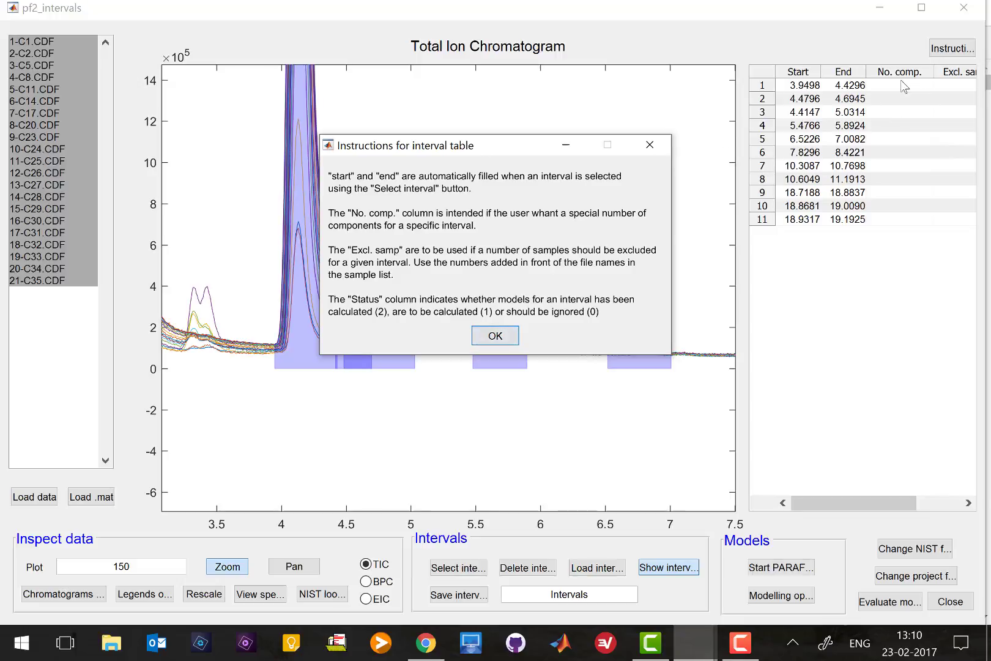
pyautogui.moveTo(826, 464)
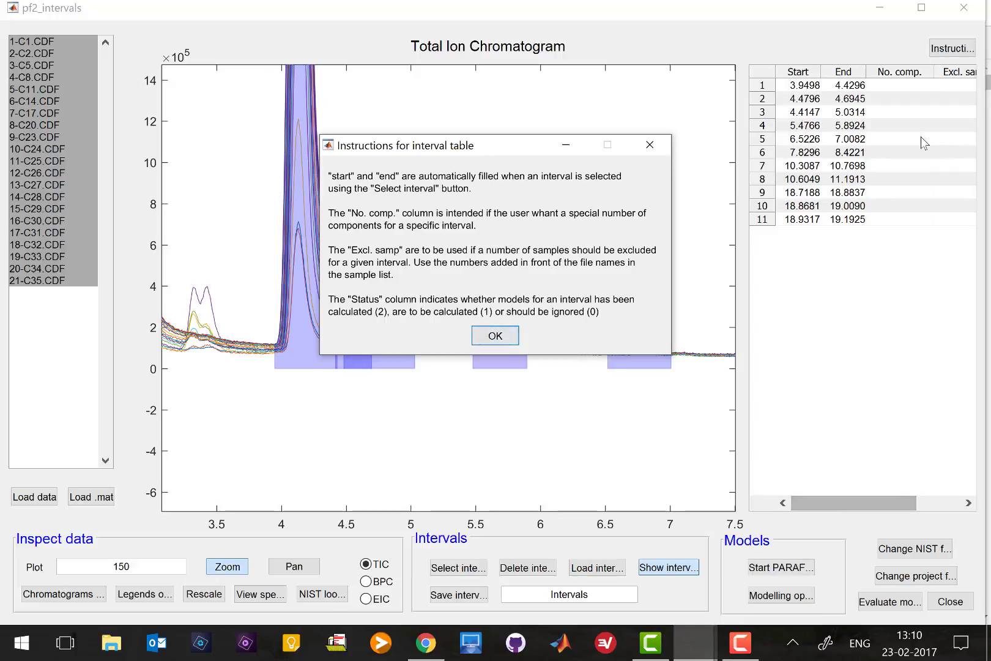
# - Enter excluded samples 1 and 2 for intervals 1 and 2, consulting the interval-table help
pyautogui.click(494, 335)
pyautogui.write('1:5')
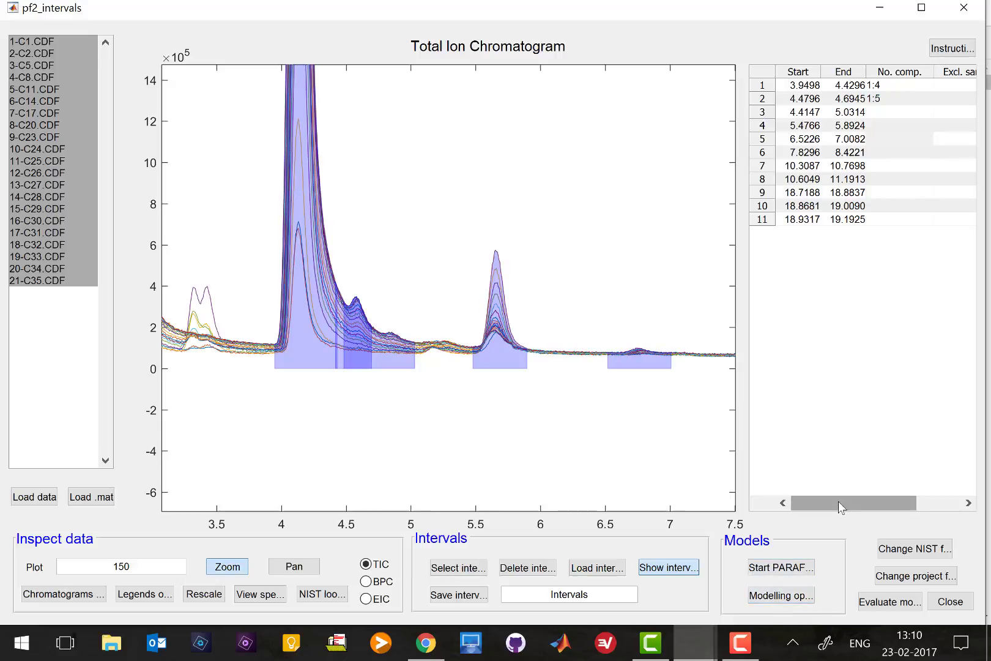
pyautogui.moveTo(815, 502); pyautogui.dragTo(923, 503)
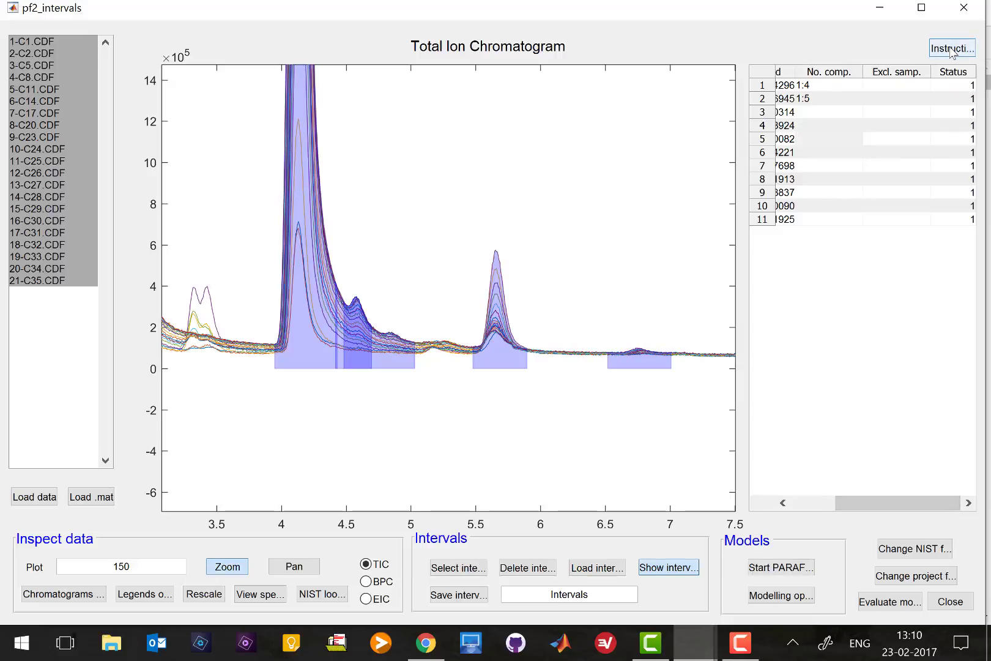
pyautogui.click(951, 48)
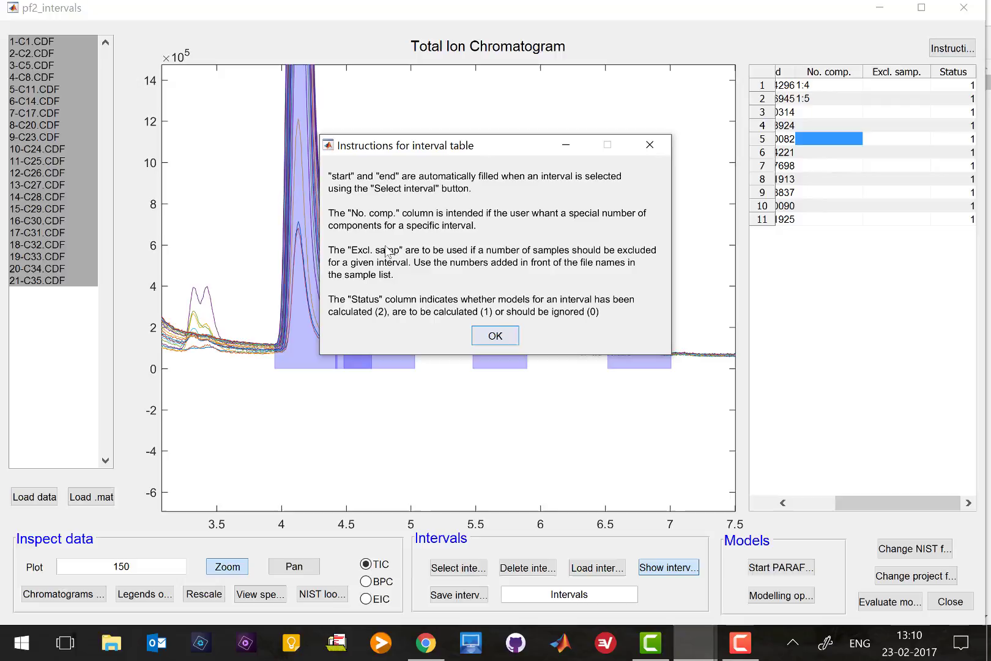
pyautogui.moveTo(489, 263)
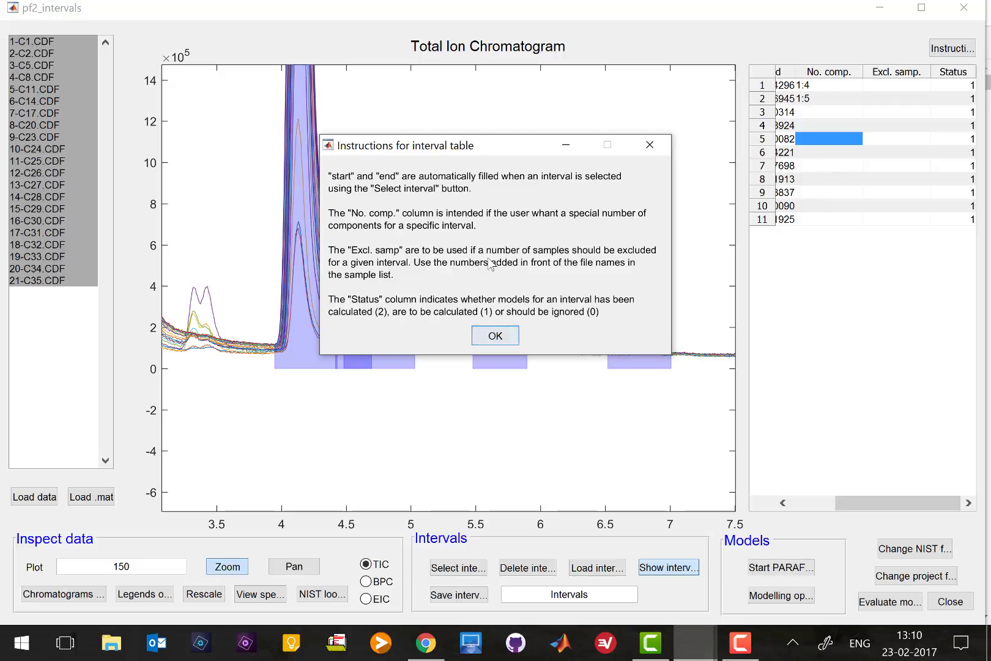
pyautogui.moveTo(883, 118)
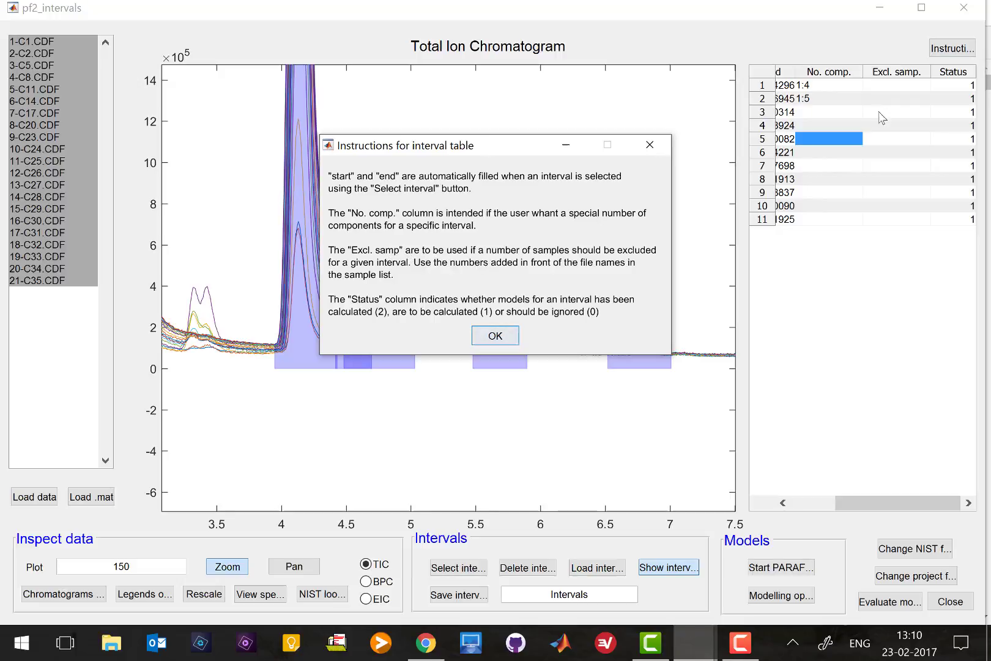
pyautogui.moveTo(854, 381)
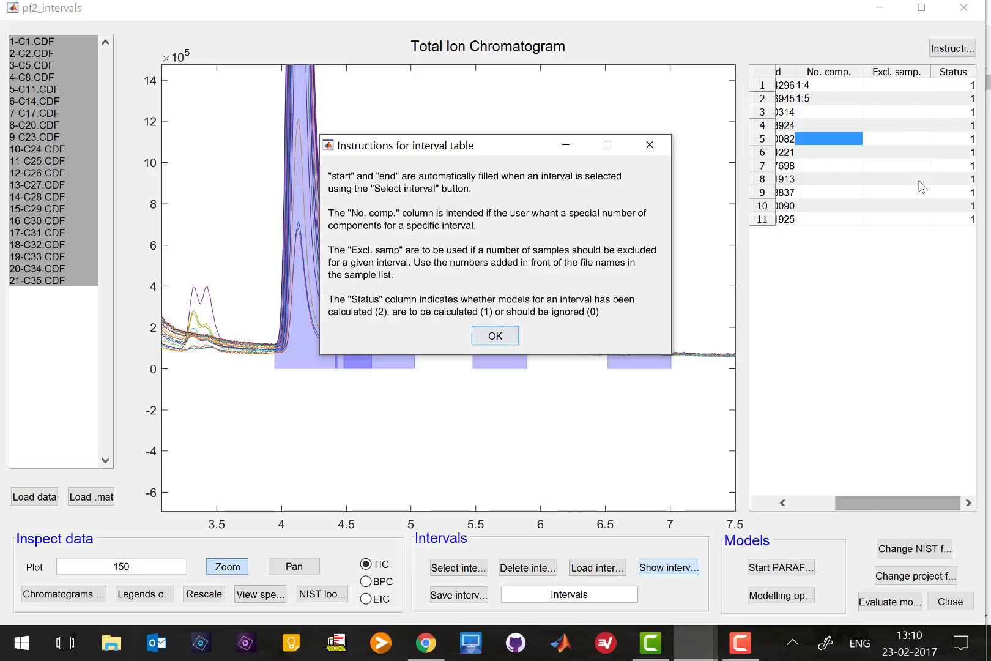
pyautogui.click(494, 335)
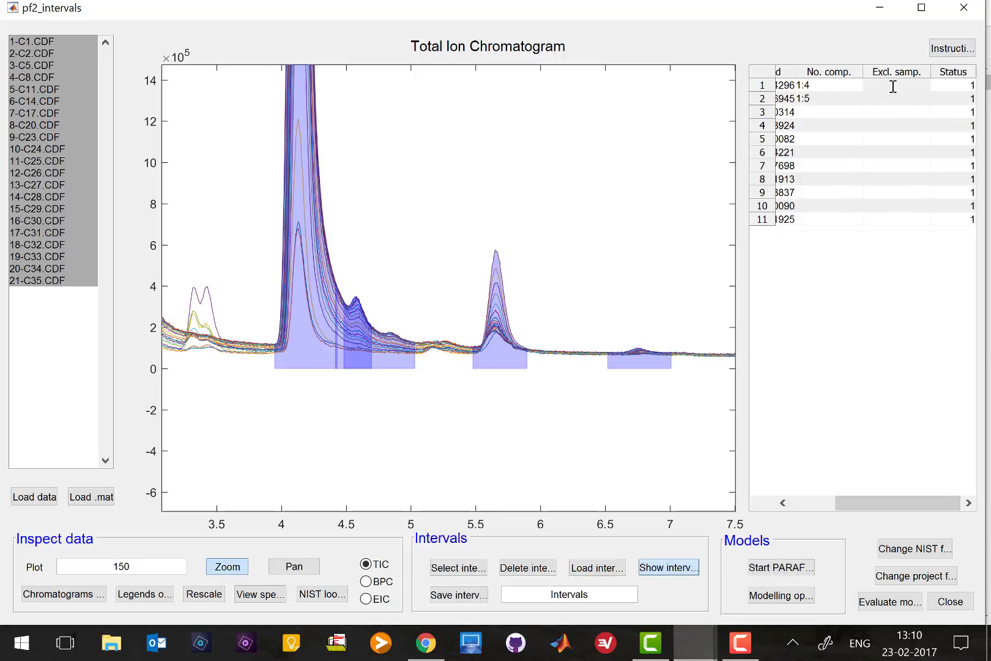
pyautogui.write('1')
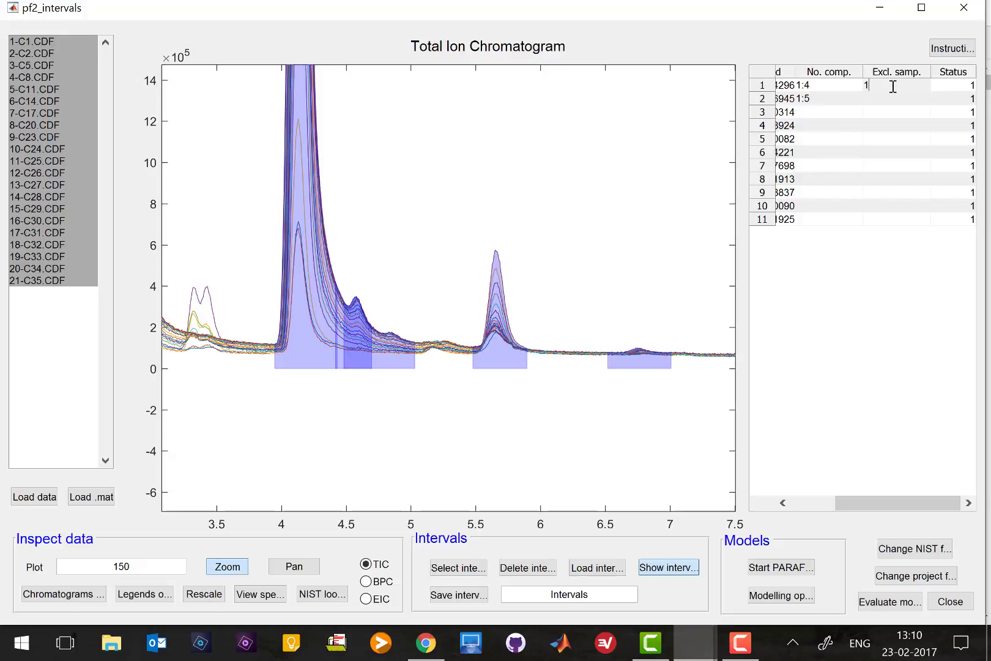
pyautogui.moveTo(890, 107)
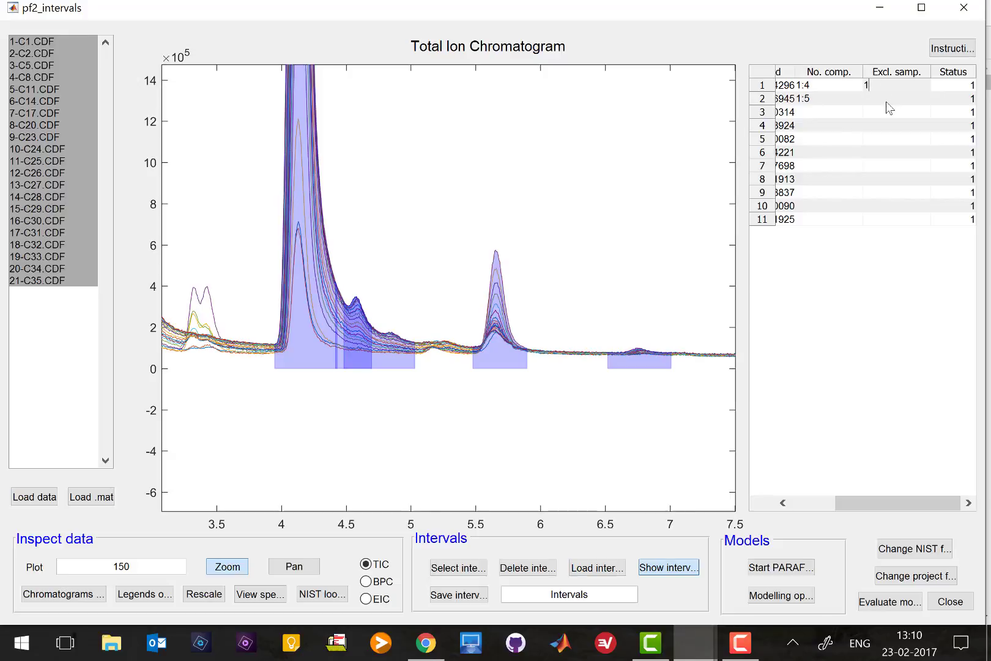
pyautogui.write('2')
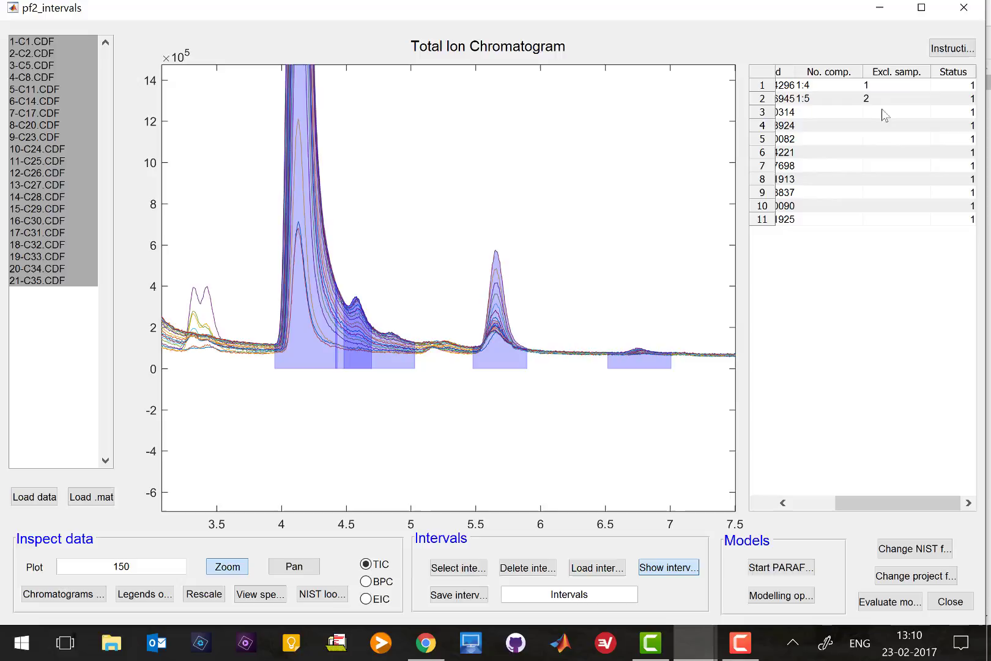
pyautogui.click(884, 111)
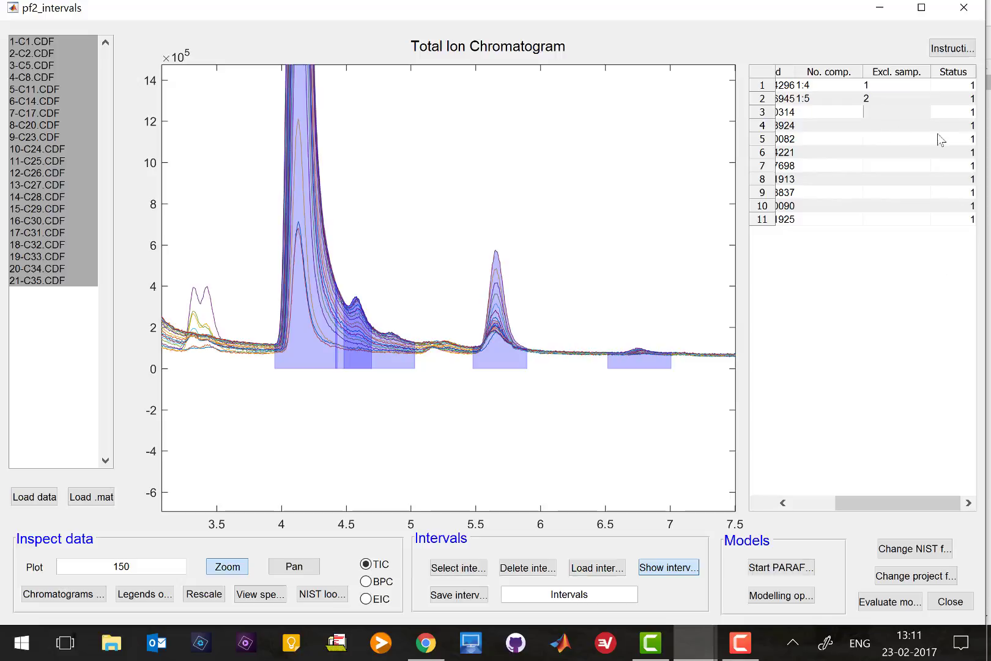
# - Mark interval 2 as ignored with status 0 after rechecking the help
pyautogui.click(951, 48)
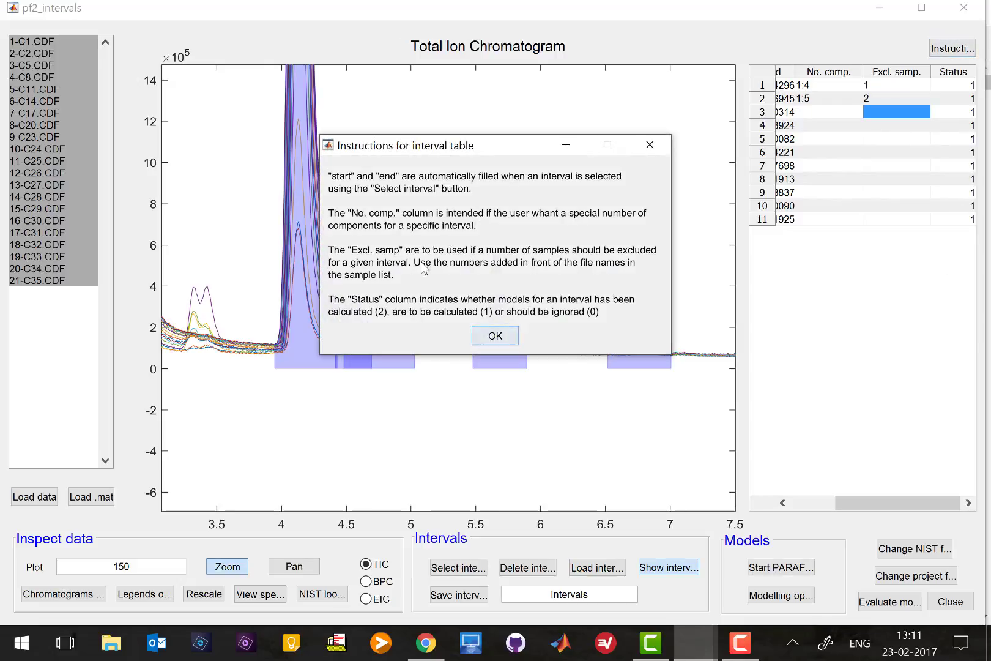
pyautogui.moveTo(336, 326)
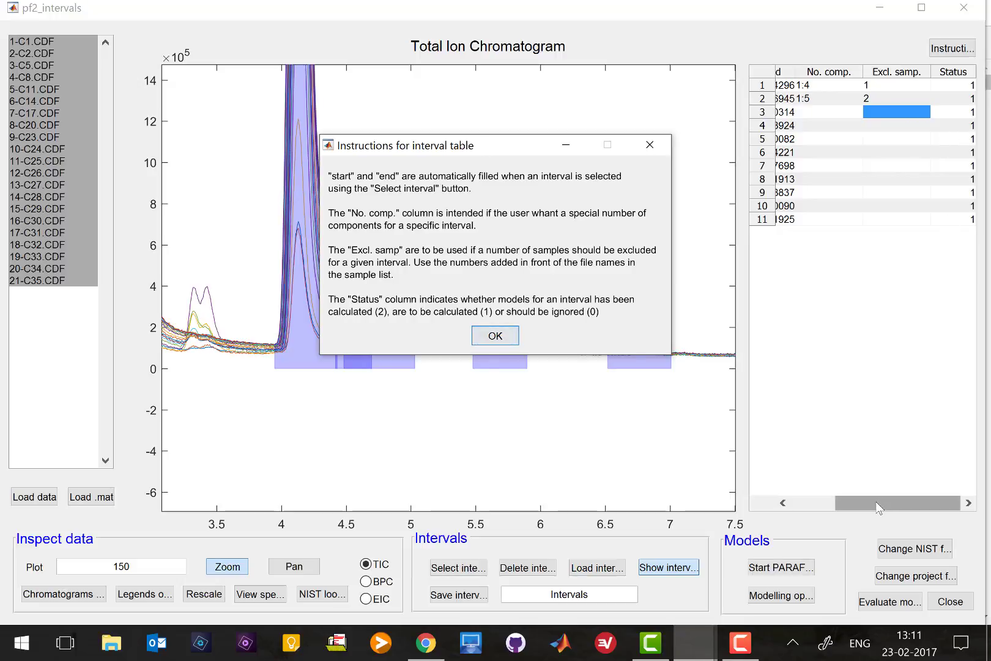
pyautogui.click(495, 336)
pyautogui.write('0')
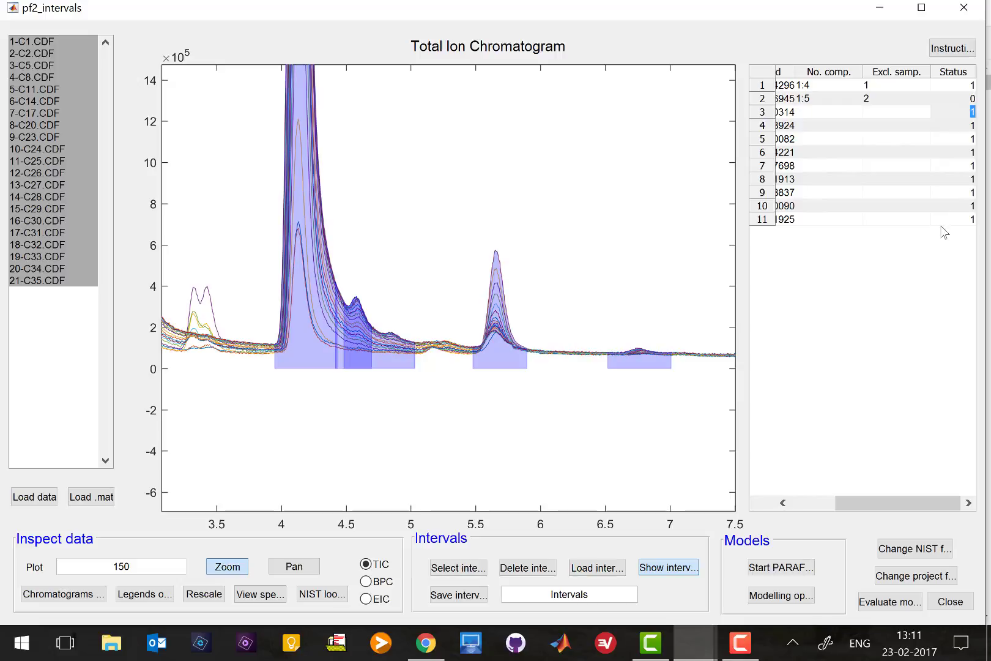
pyautogui.moveTo(963, 111)
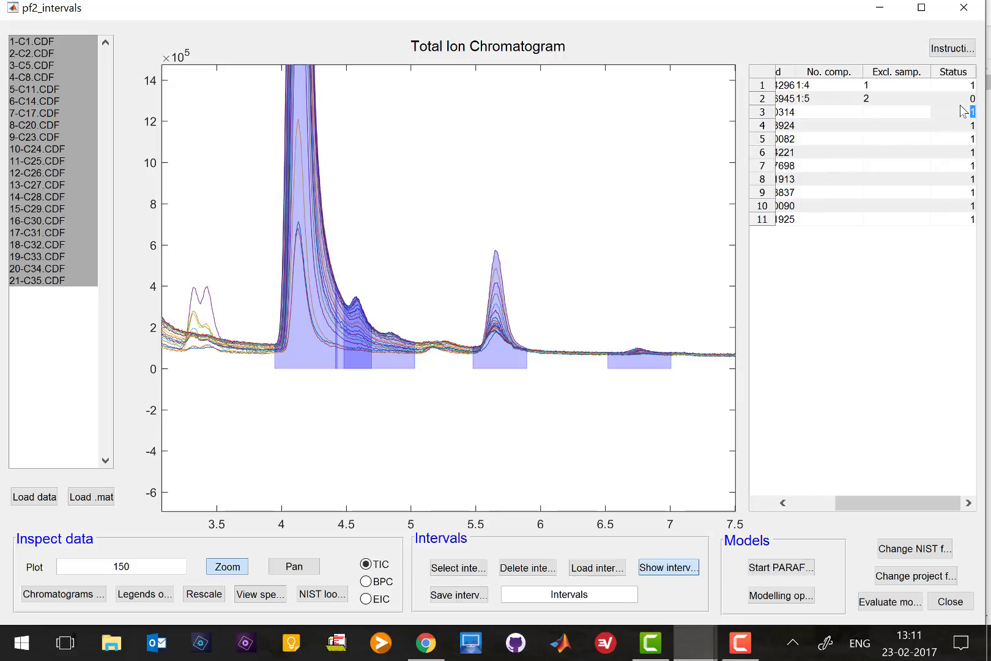
pyautogui.click(972, 99)
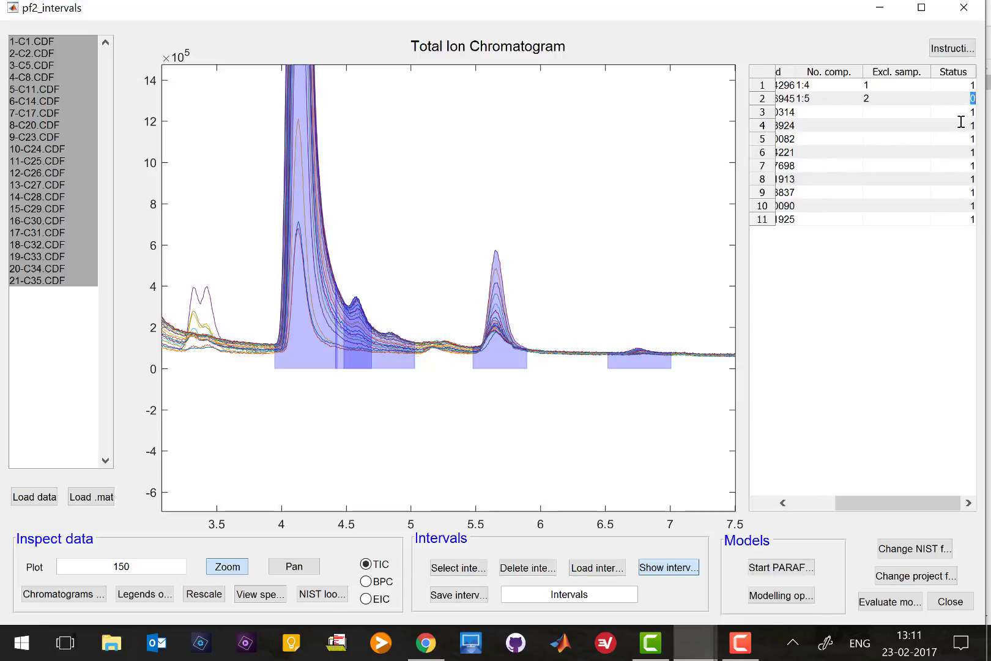